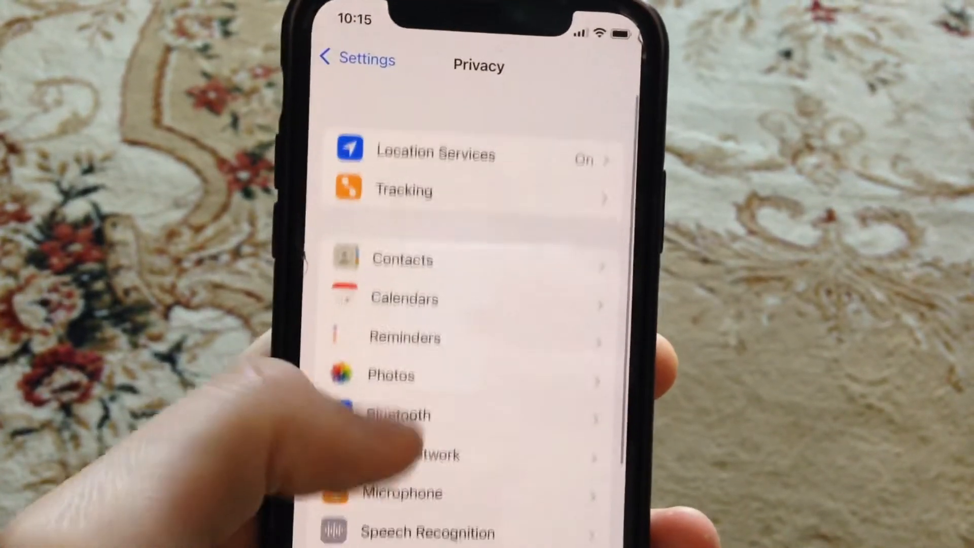
Return from Privacy to the main Settings list and go into General.
left_click(337, 59)
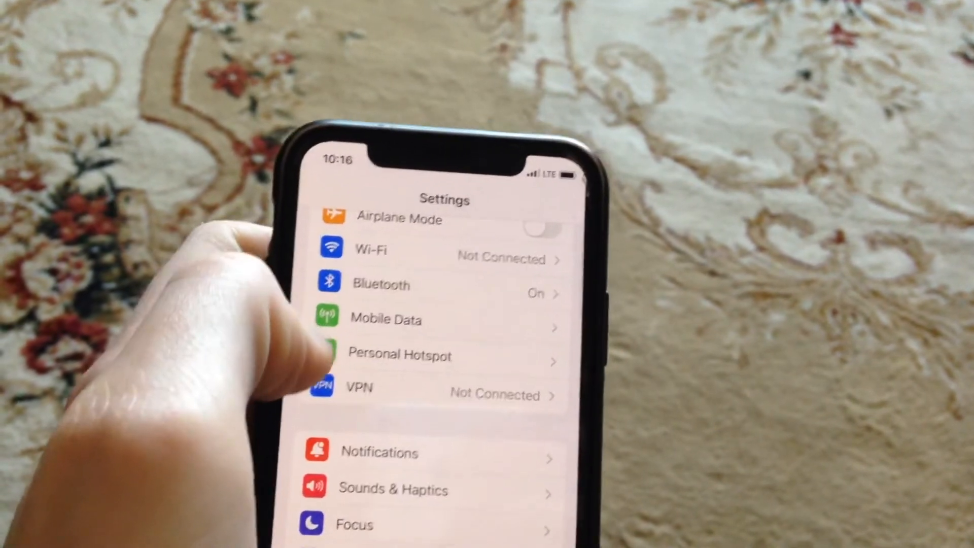
scroll("down", 3)
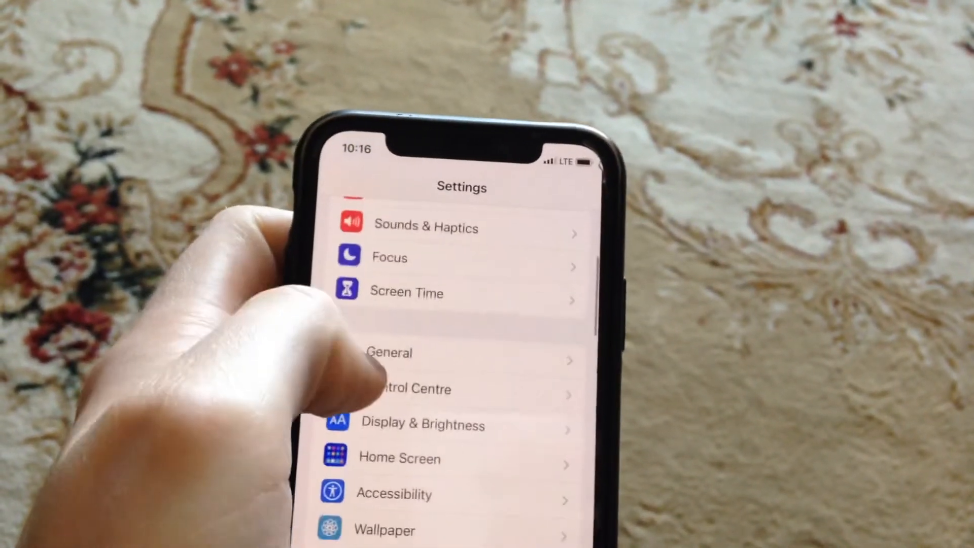
left_click(389, 353)
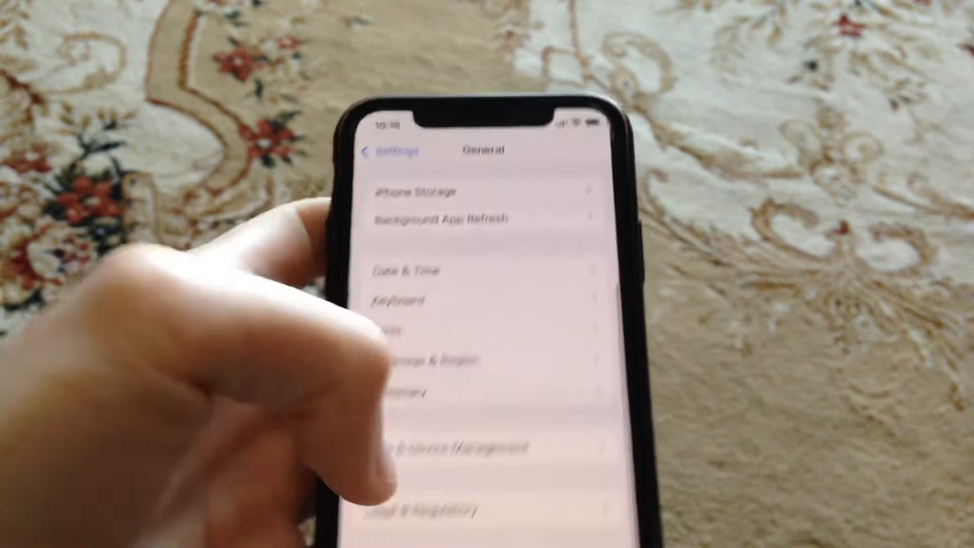